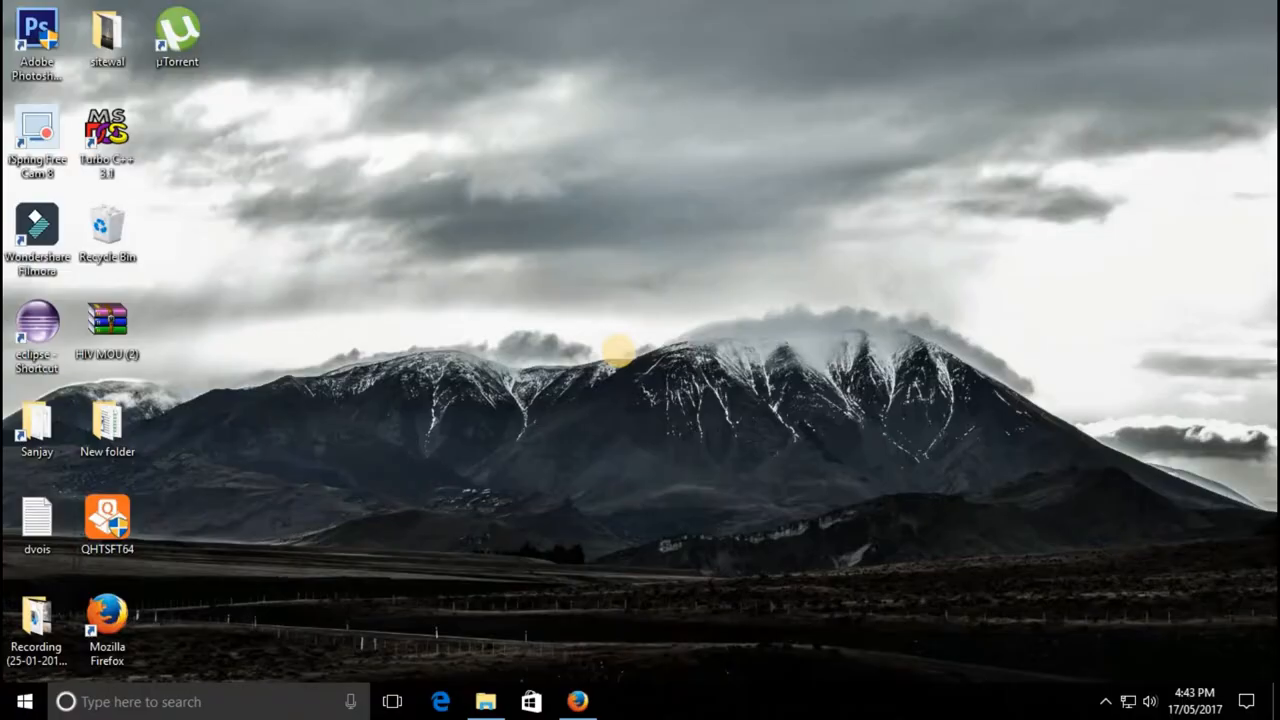
# Launch the Settings app from the Start menu's gear icon
pyautogui.click(24, 700)
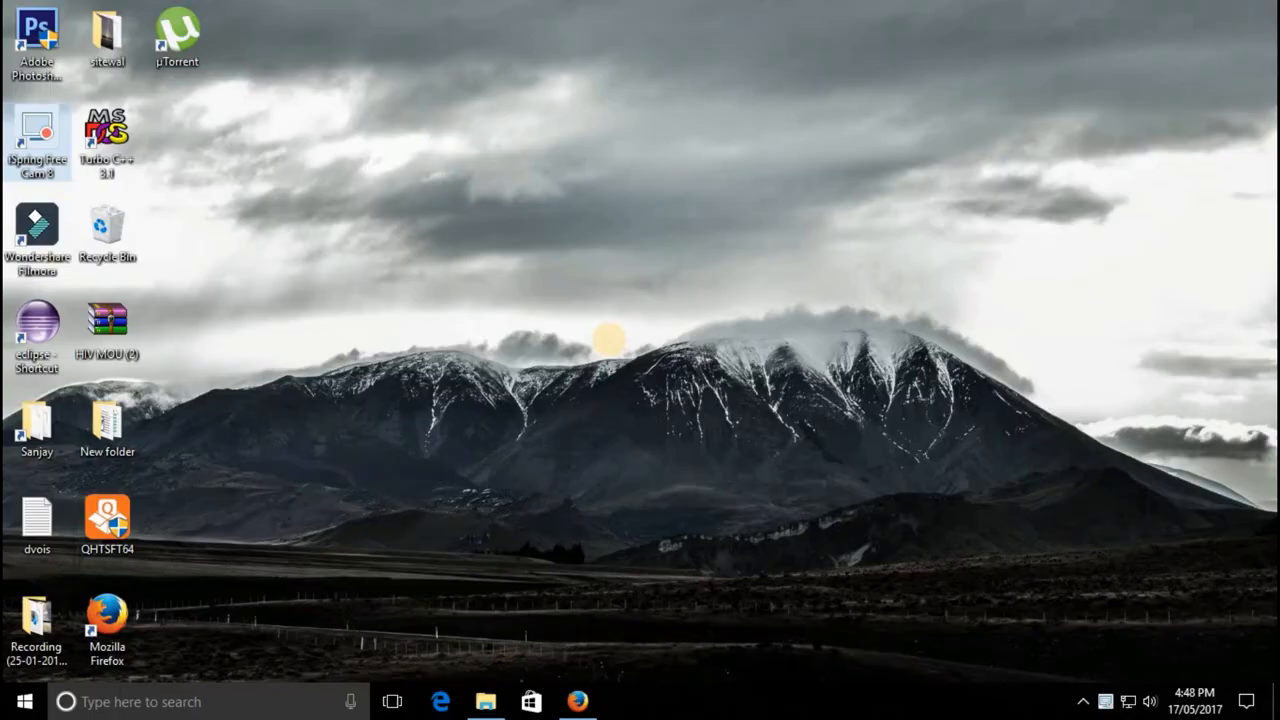
pyautogui.click(624, 700)
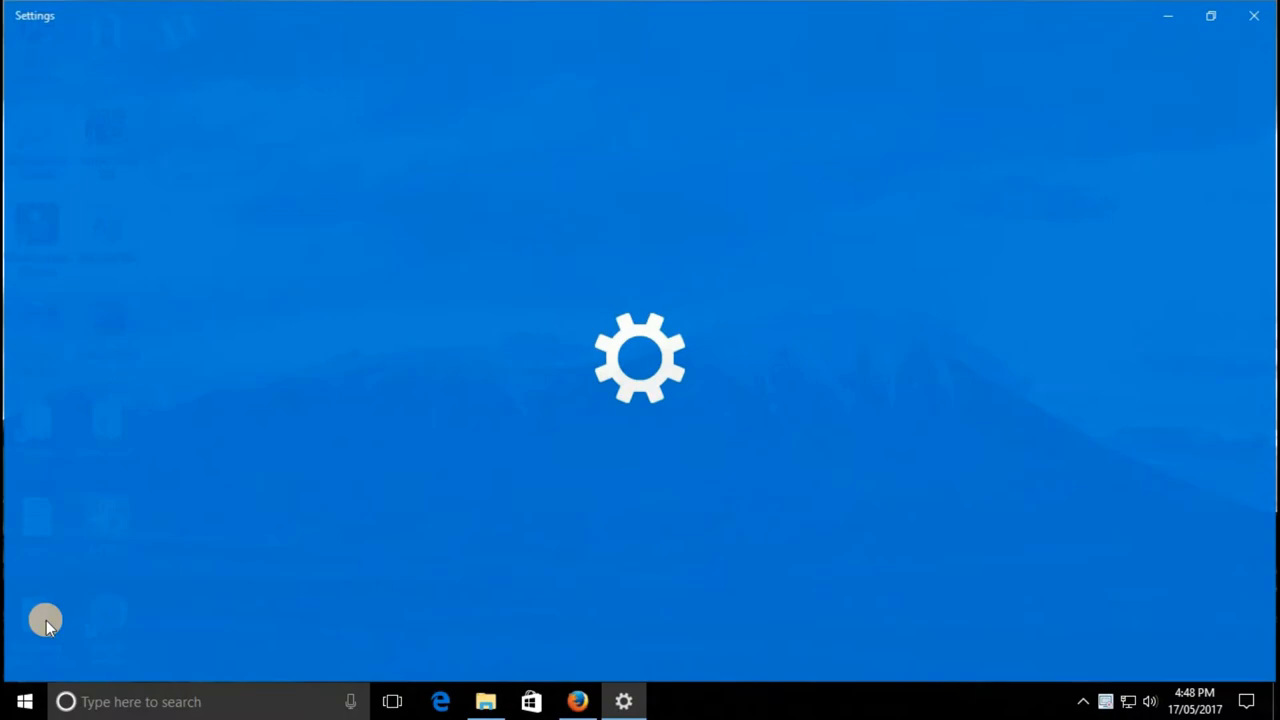